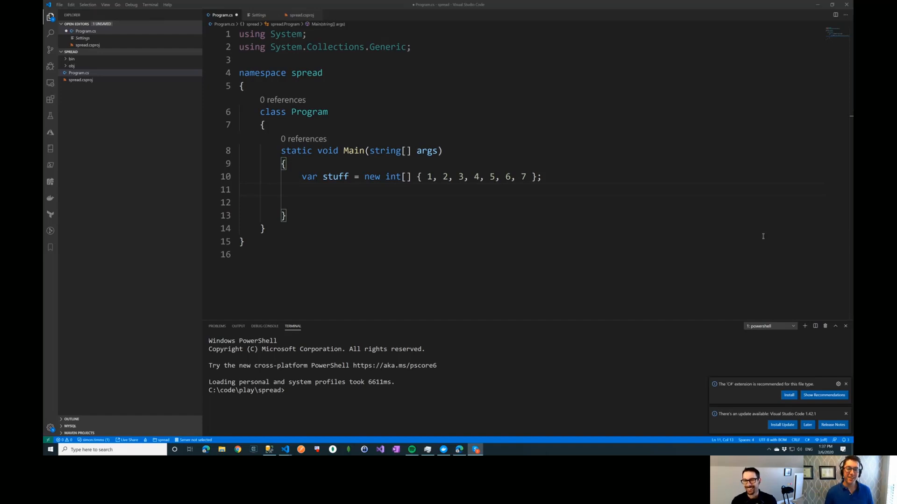
Save Program.cs with the stuff array of 1 through 7 declared in Main.
key("ctrl+s")
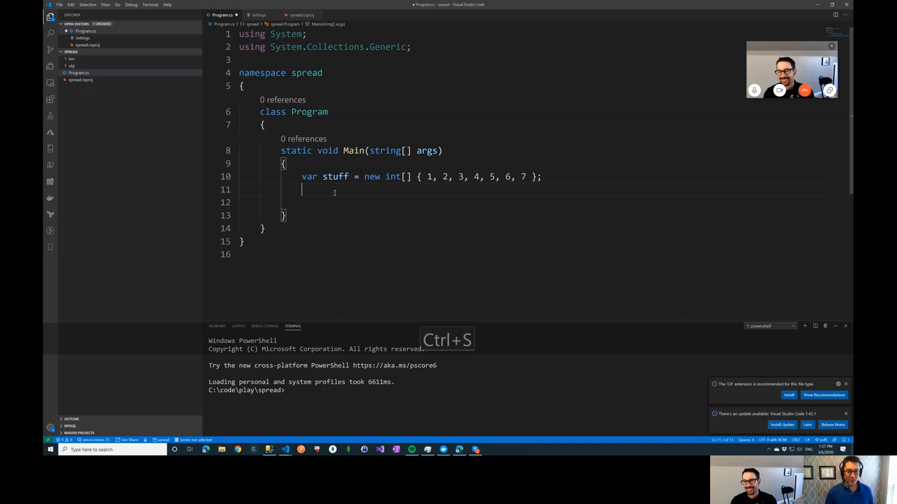
key("ctrl+s")
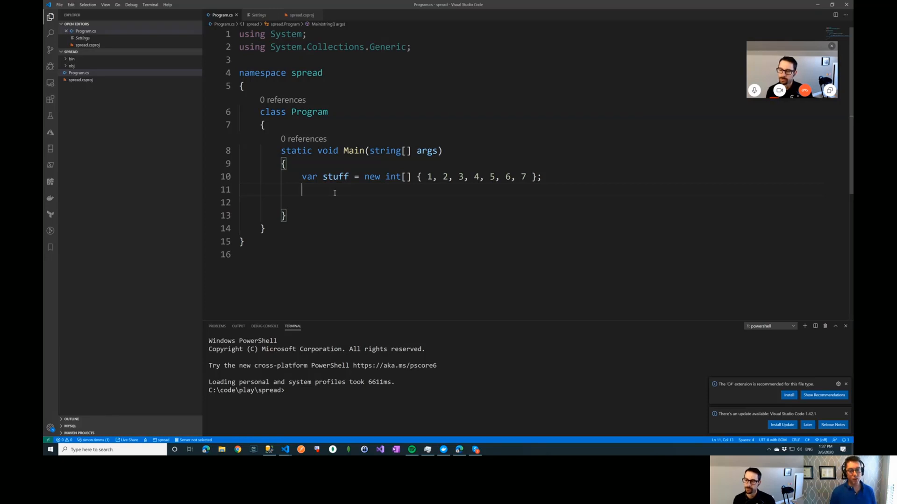
Try stuff.First(), accepting the quick fix that adds using System.Linq, then remove First().
type("stuff.Fir")
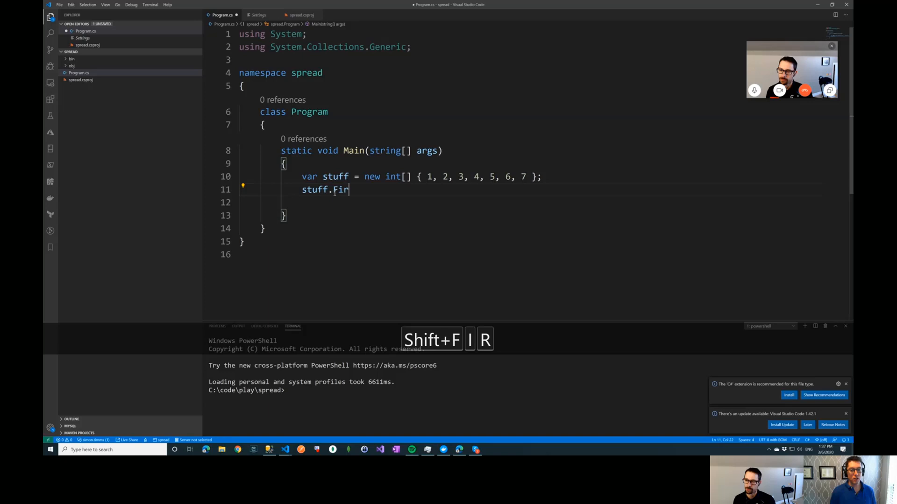
type("First()")
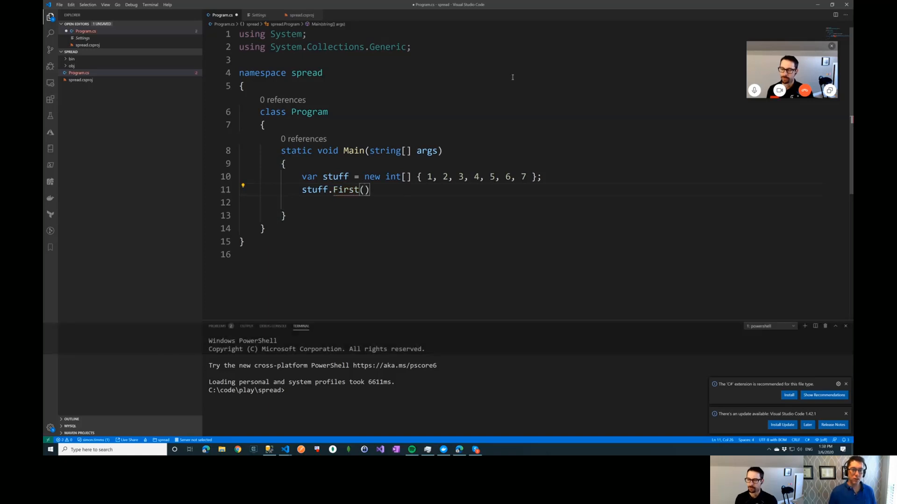
type("using System.Linq;")
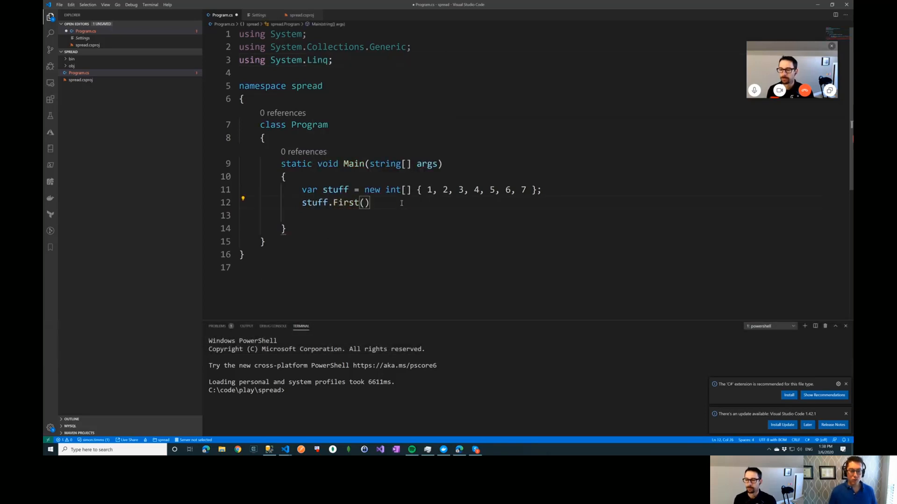
key("Backspace")
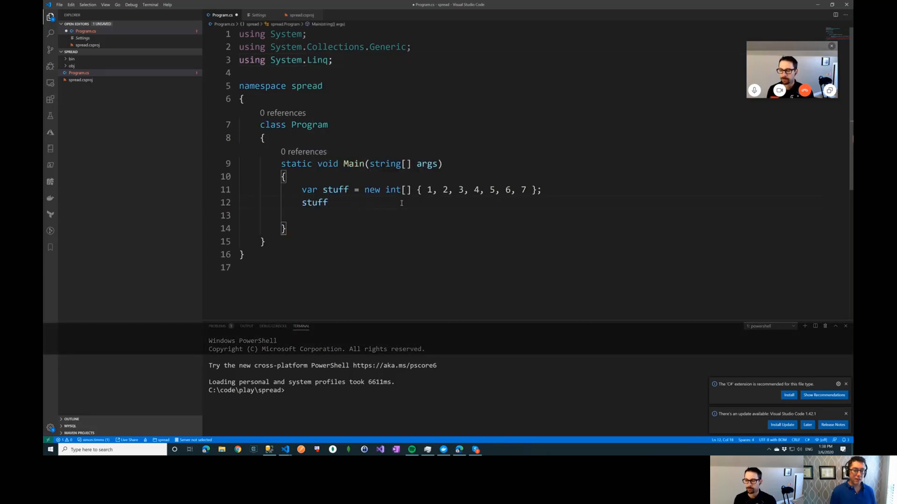
Try stuff.Last() and SecondToLast() calls, then clear the experimental line entirely.
type(".Last")
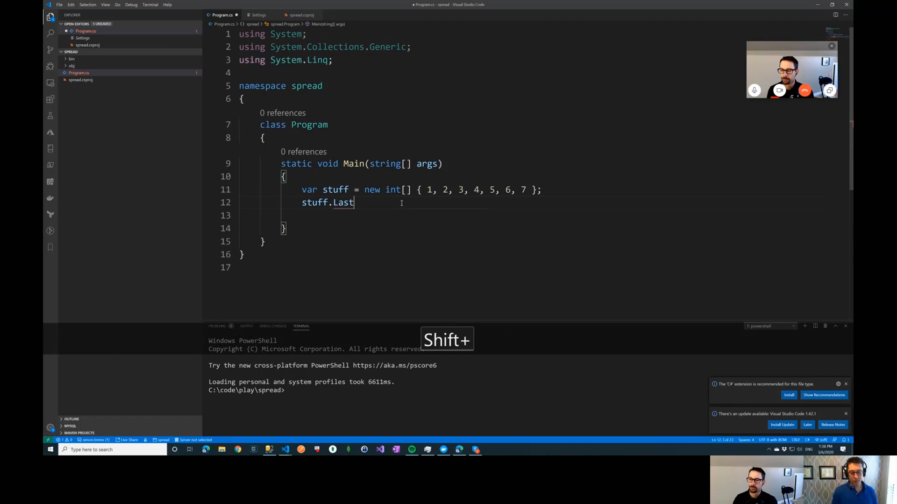
type("()")
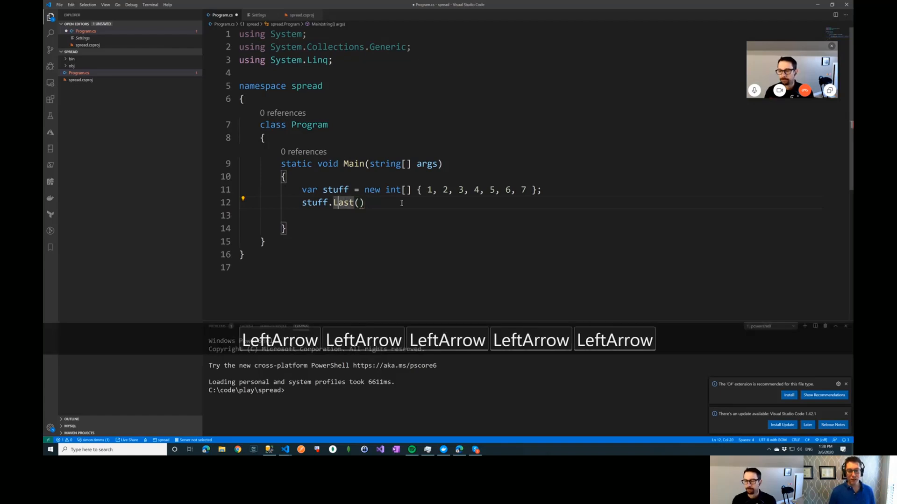
type("Sec")
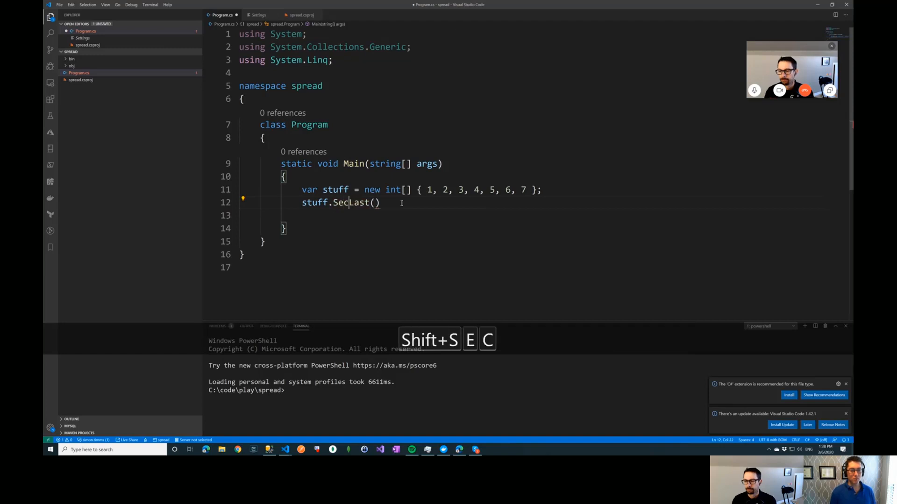
type("ondTo")
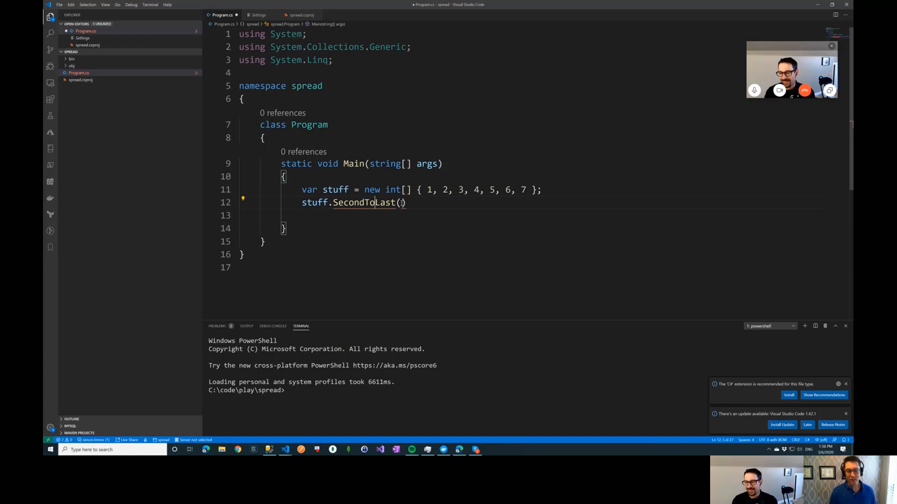
key("Backspace")
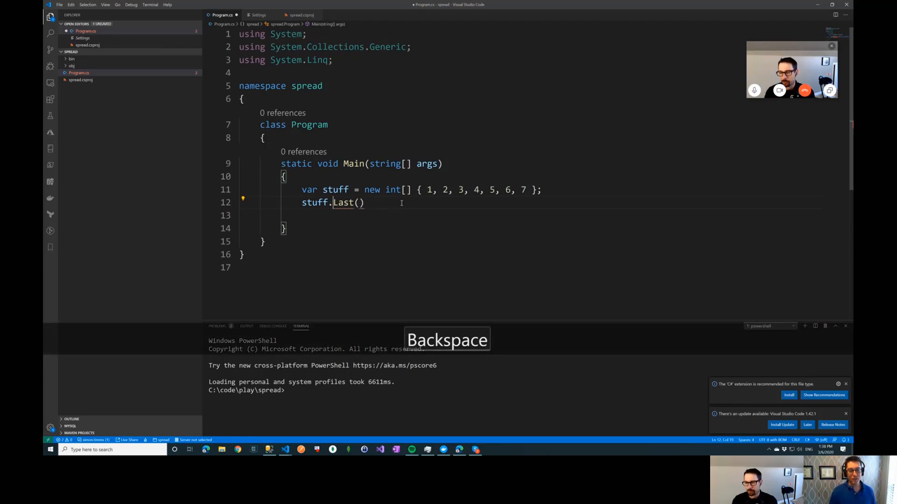
key("Backspace")
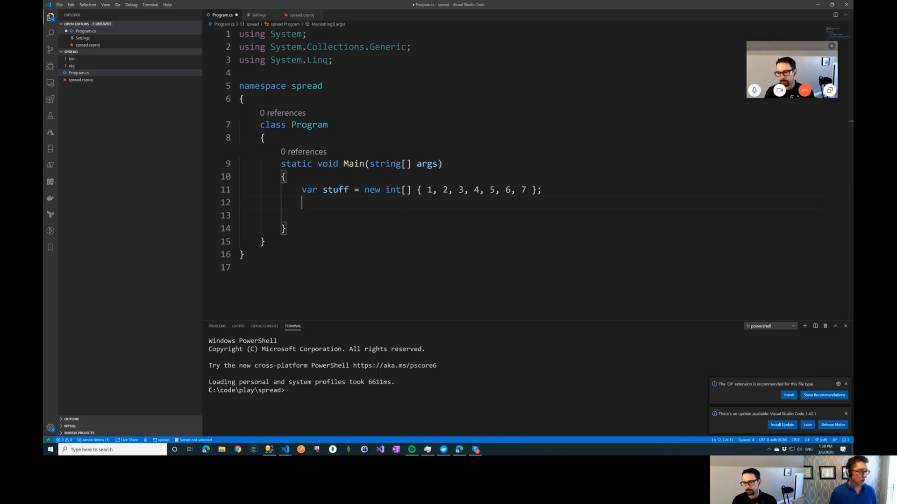
Write Console.WriteLine(String.Join(", " as the start of the print statement.
type("Console")
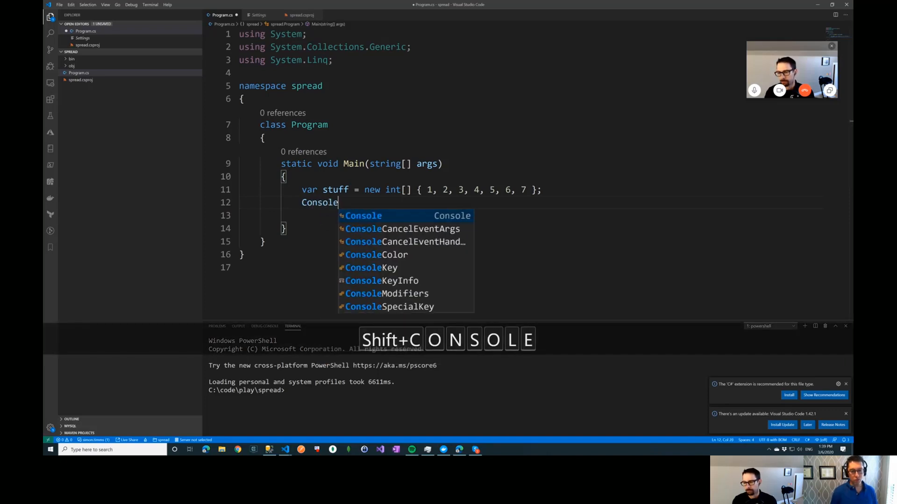
type(".w")
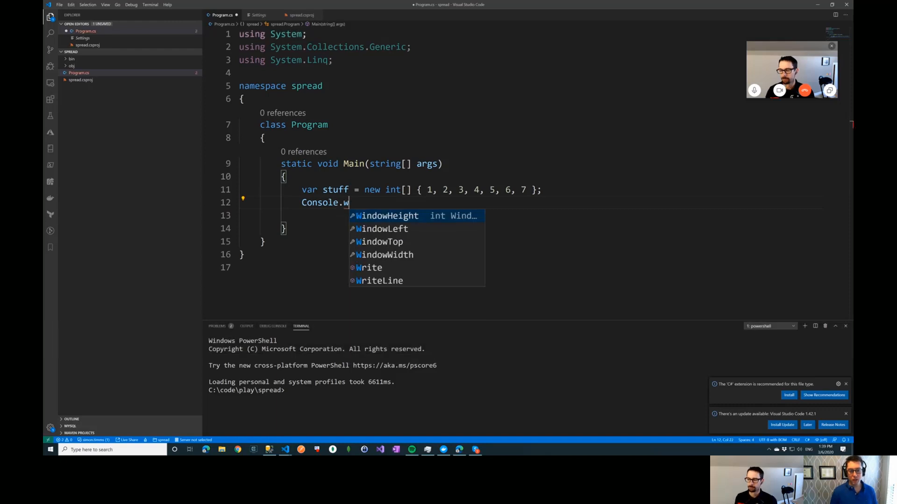
key("Enter")
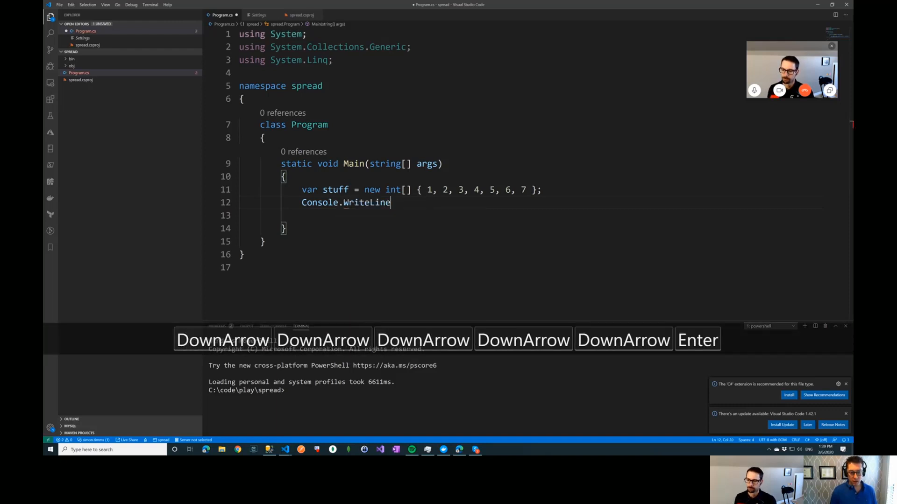
type("(String.")
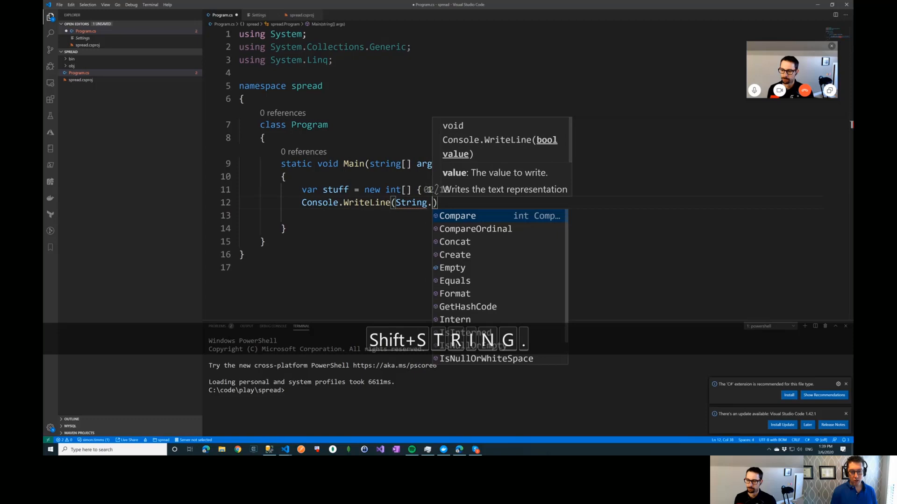
type("Join(")
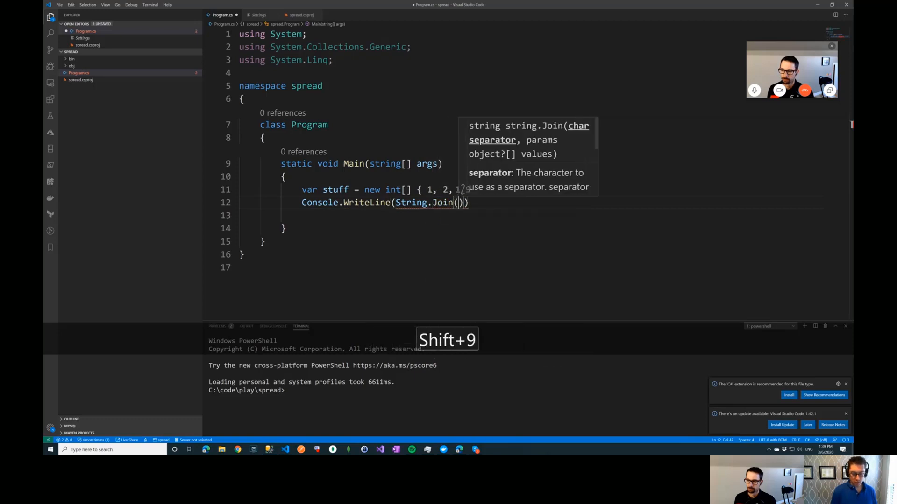
type("\", \"")
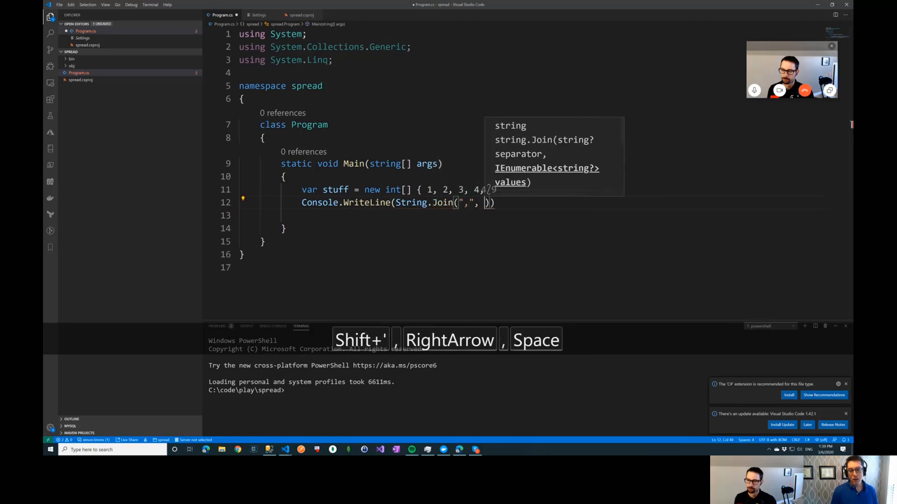
Complete the argument as stuff[0..1], removing the unwanted CompareTo completion, and save.
type("stuff[")
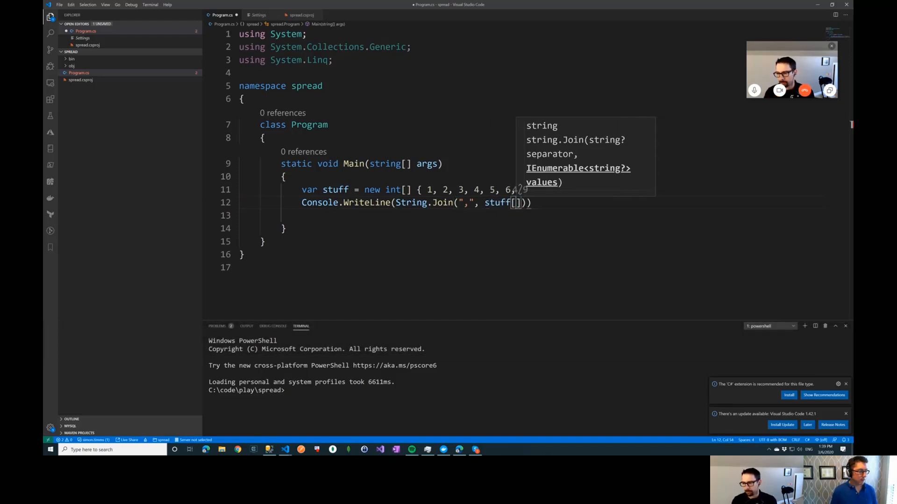
type("0.CompareTo.1")
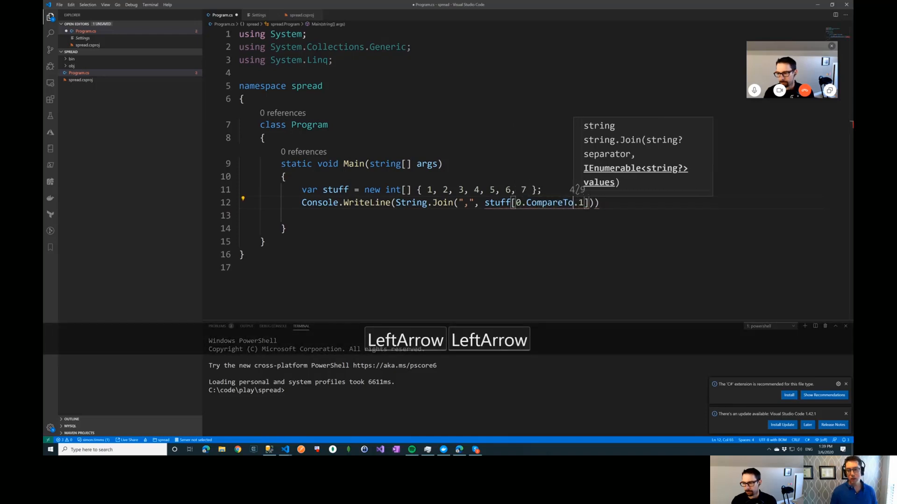
key("Backspace")
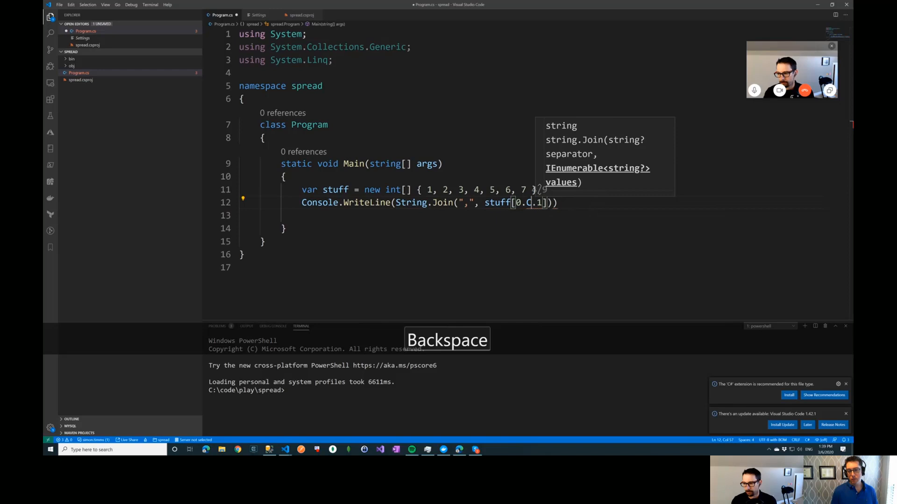
key("backspace")
type(";")
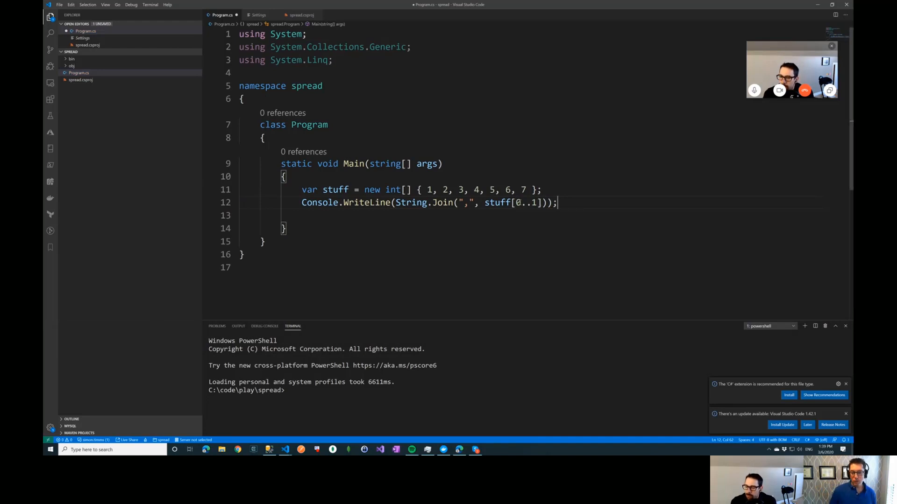
left_click_drag(516, 202, 530, 202)
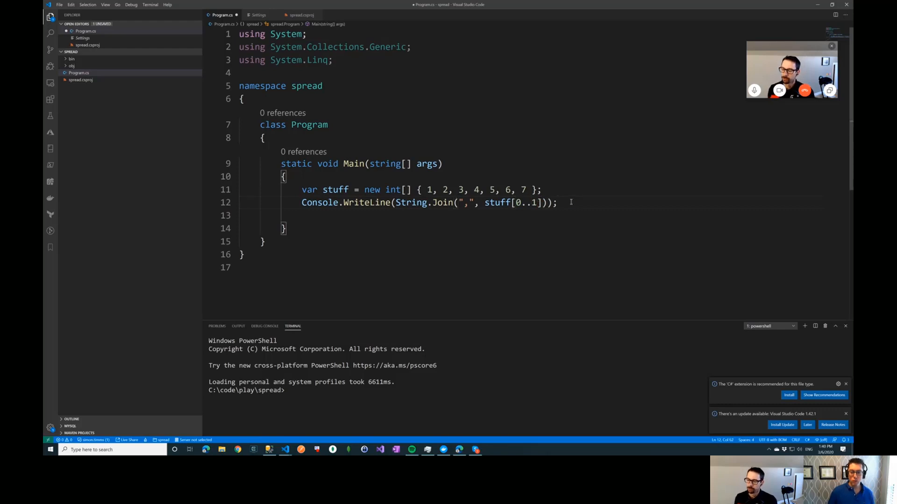
key("ctrl+s")
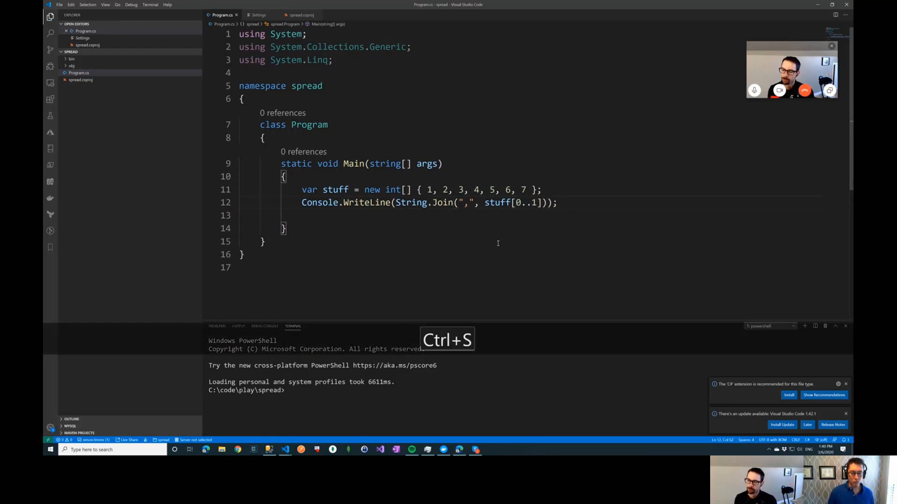
Run dotnet run printing 1, widen the range to stuff[0..2] and rerun printing 1,2, then remove the start index.
type("dotnet run")
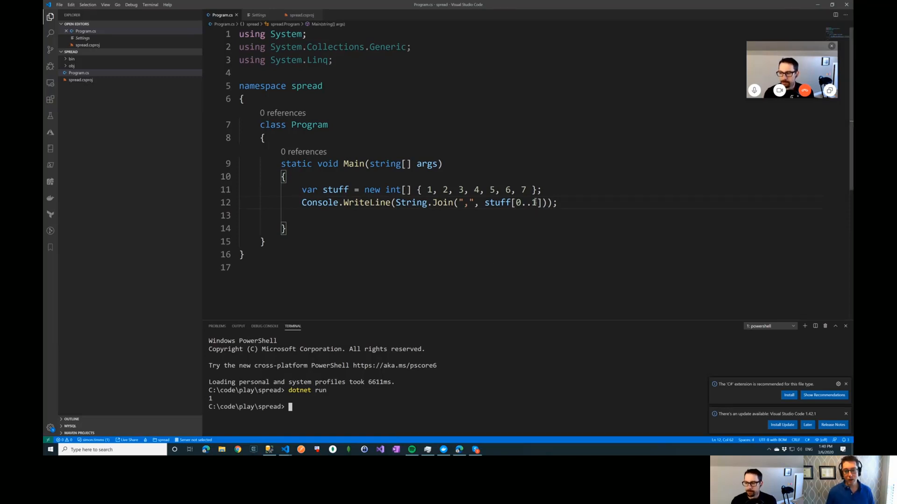
key("Delete")
type("2")
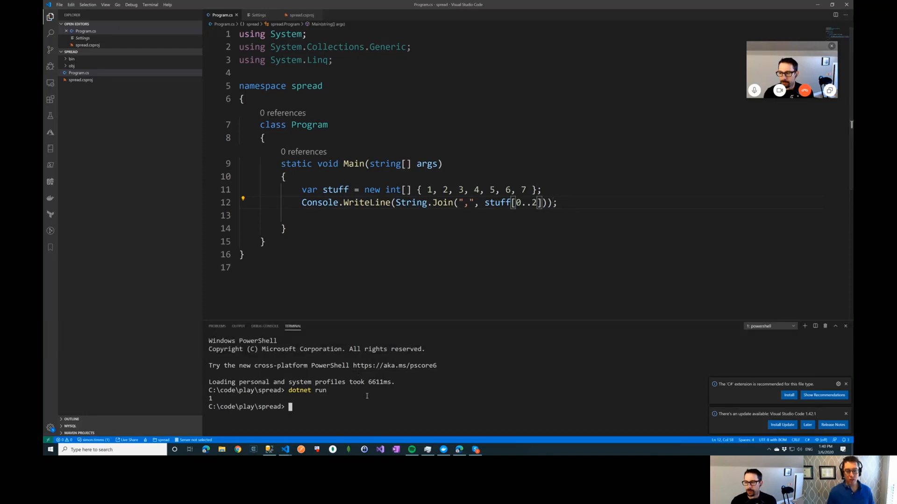
type("dotnet run")
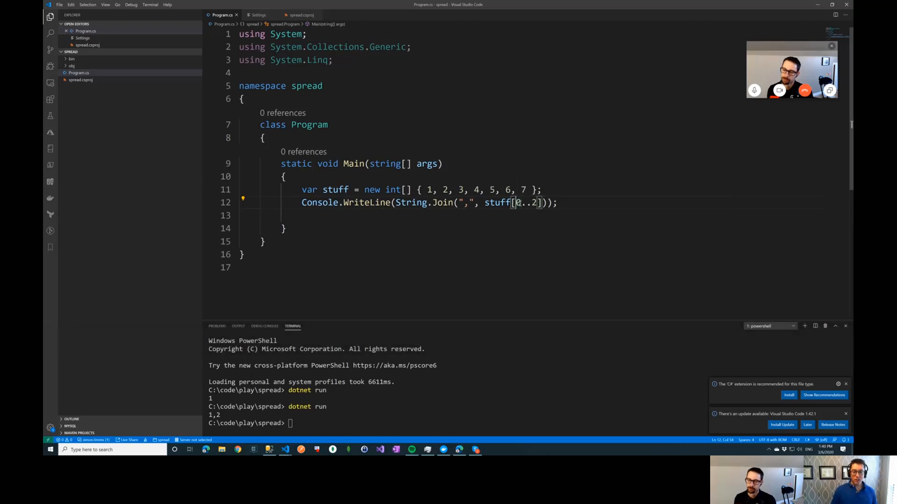
key("Backspace")
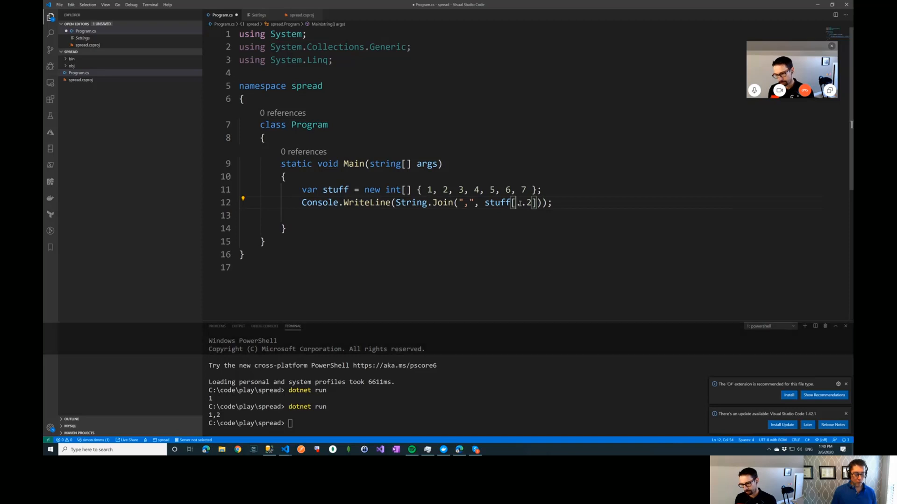
Change the range to stuff[2..5], run to print 3,4,5, then remove the end index 5.
type("2")
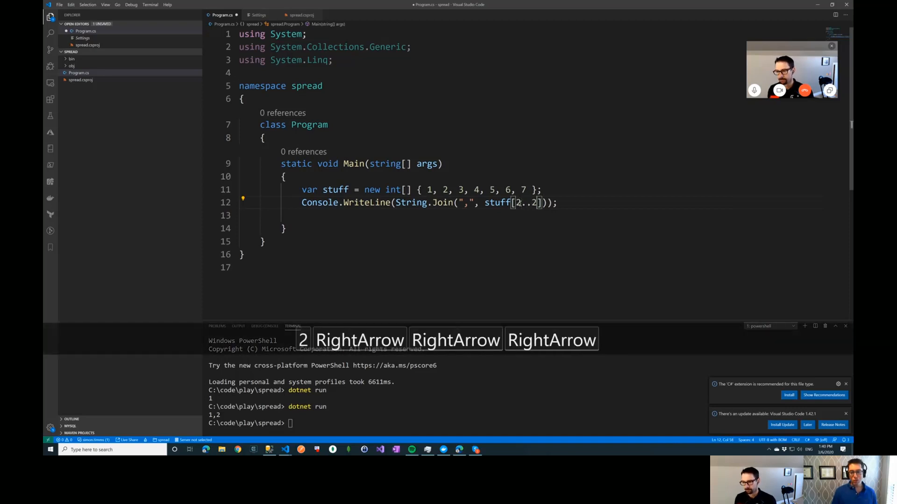
type("5")
left_click(350, 423)
type("dotnet run")
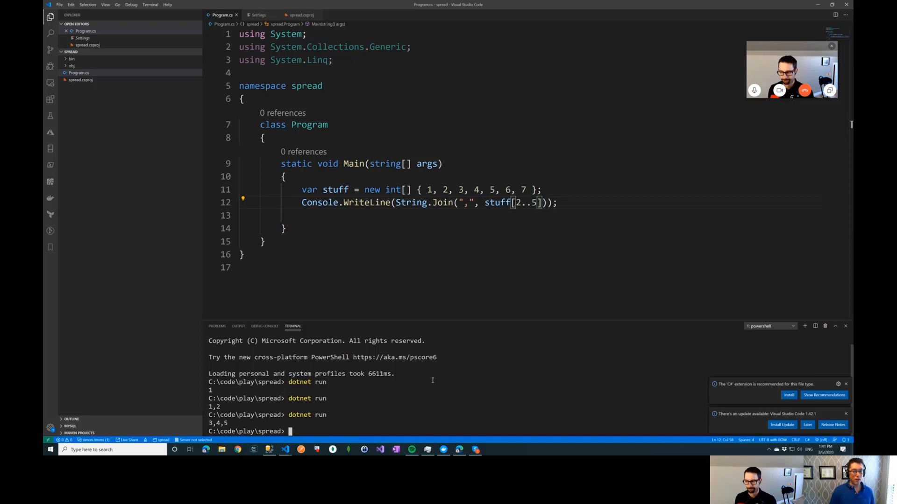
mouse_move(479, 316)
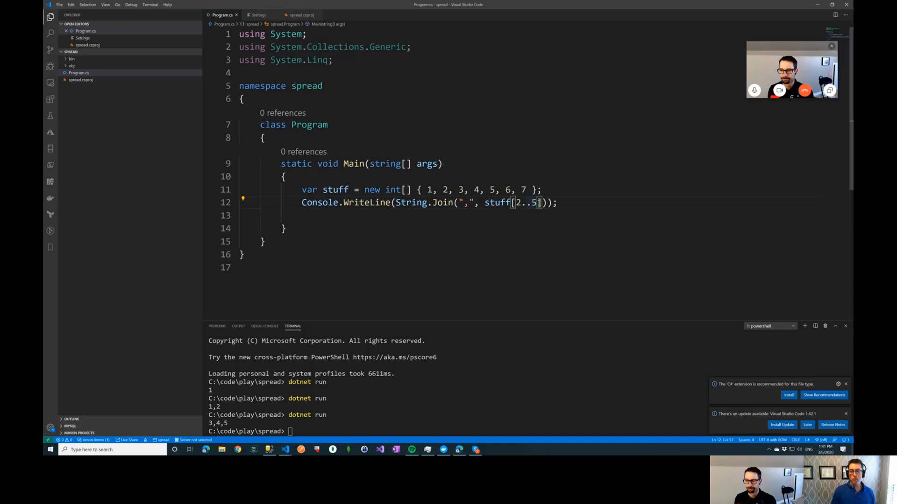
key("Backspace")
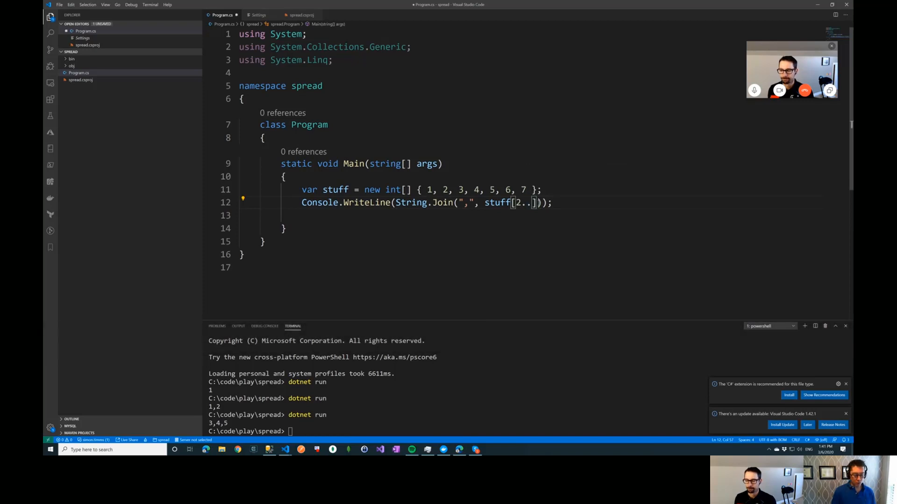
Try stuff[2..^1], stuff[..^1] and stuff[2..], rerunning to print 3,4,5,6, 1,2,3,4,5,6 and 3,4,5,6,7.
type("^1")
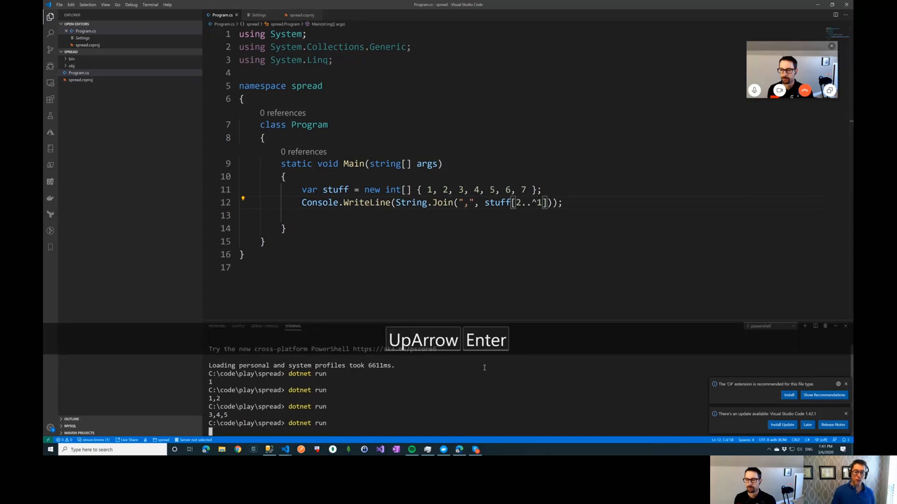
key("Enter")
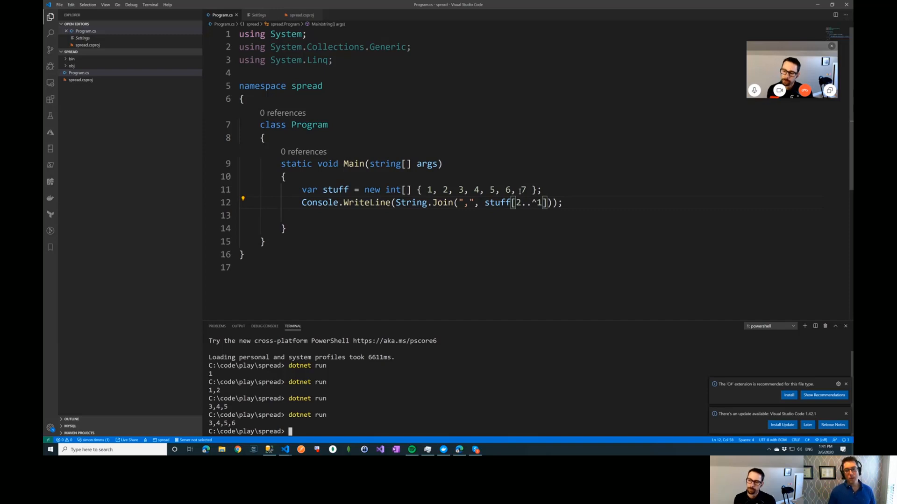
key("Backspace")
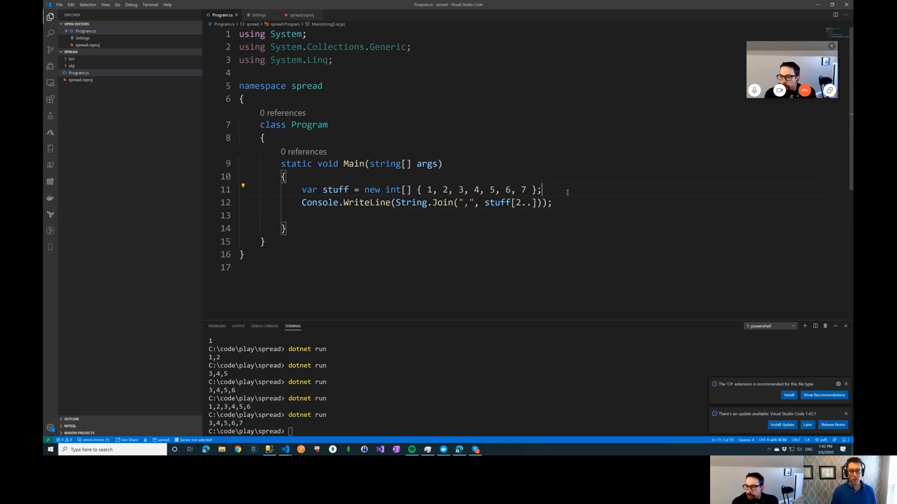
Declare var b = new ArraySegment(stuff, 0, 4); on a new line below the array.
key("enter")
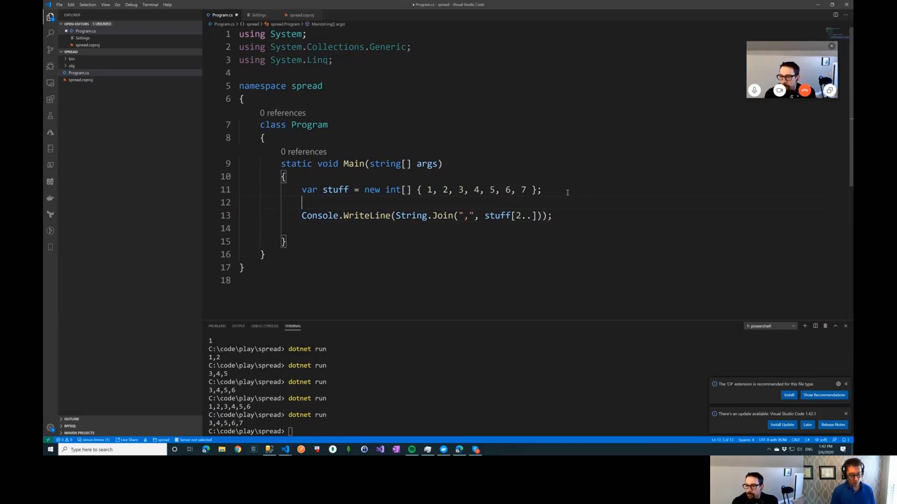
key("shift")
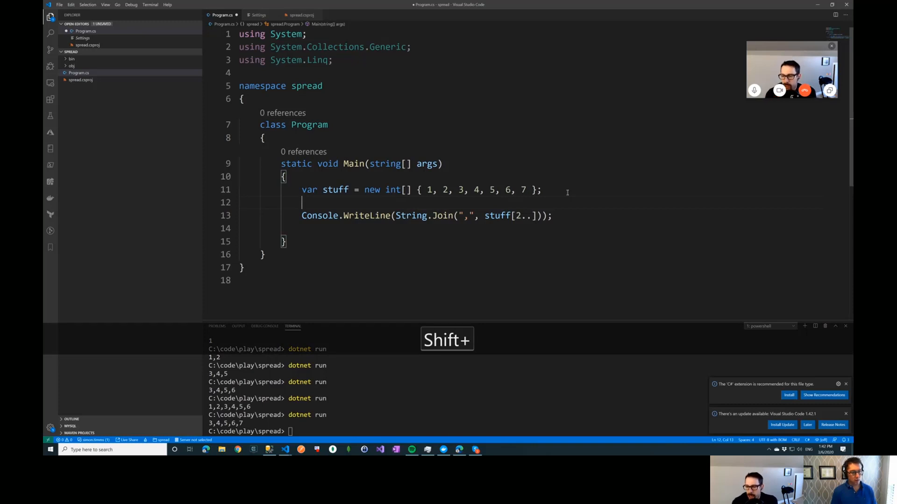
type("nameof Arr")
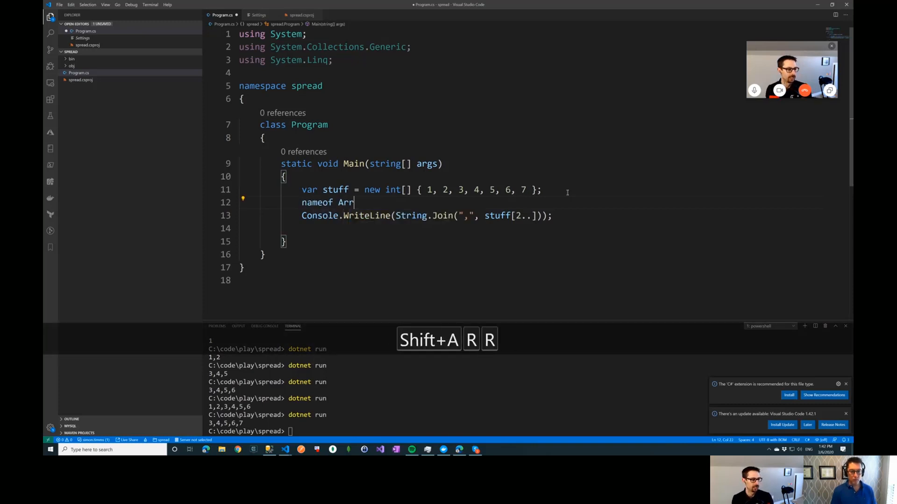
type("var b =")
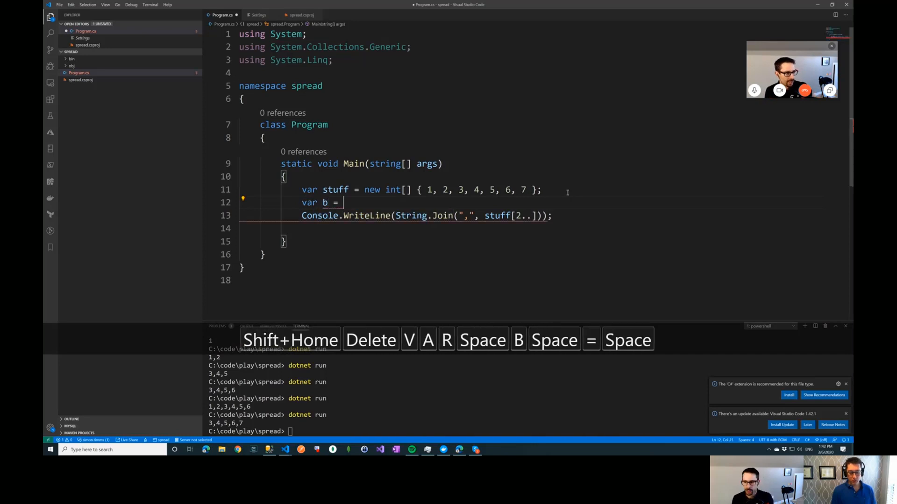
type("new ArraySegment")
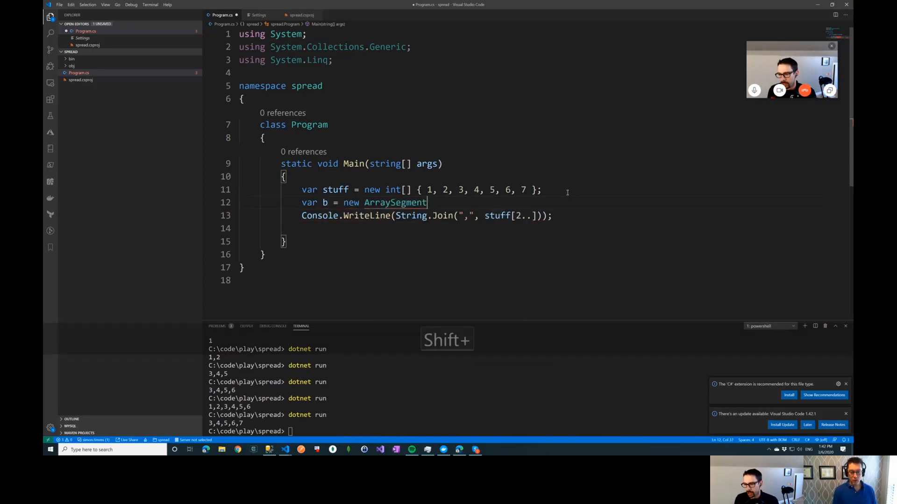
type("(")
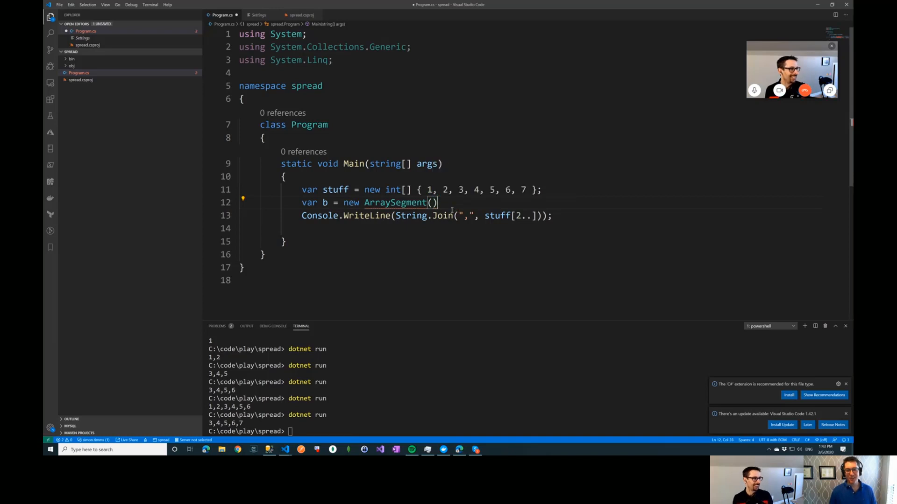
type("s")
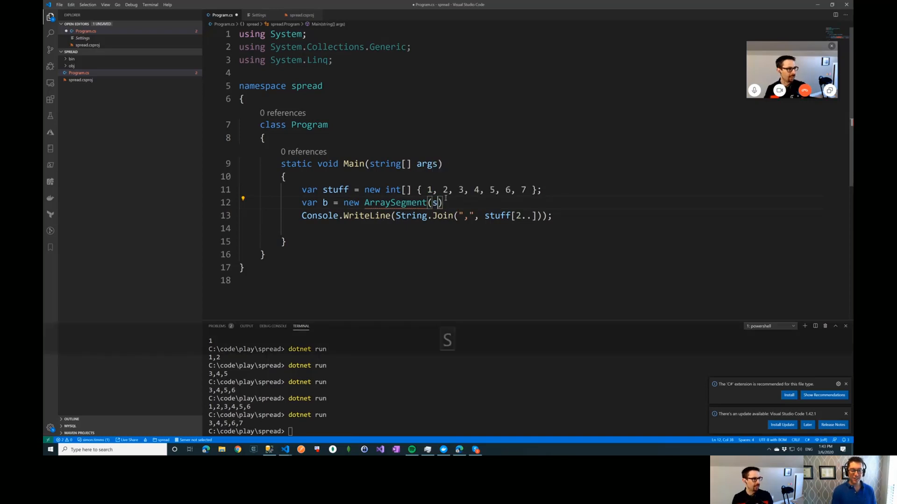
type("tuff,")
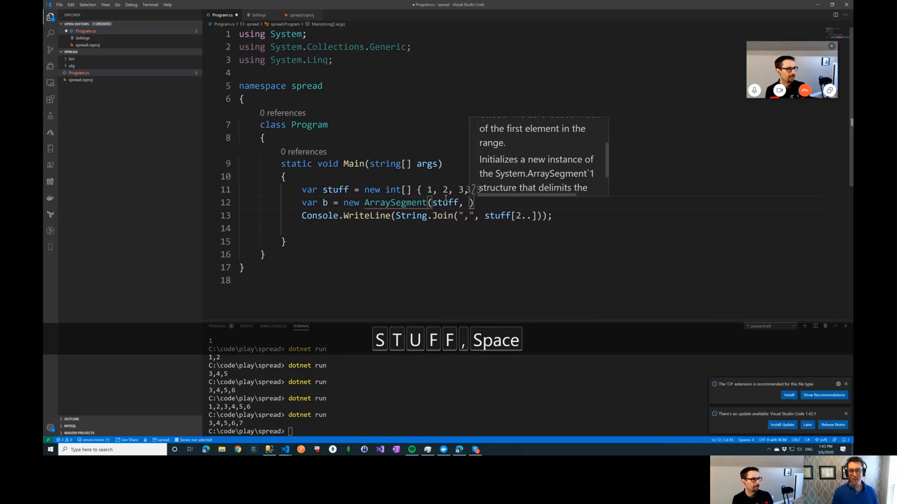
type("0,")
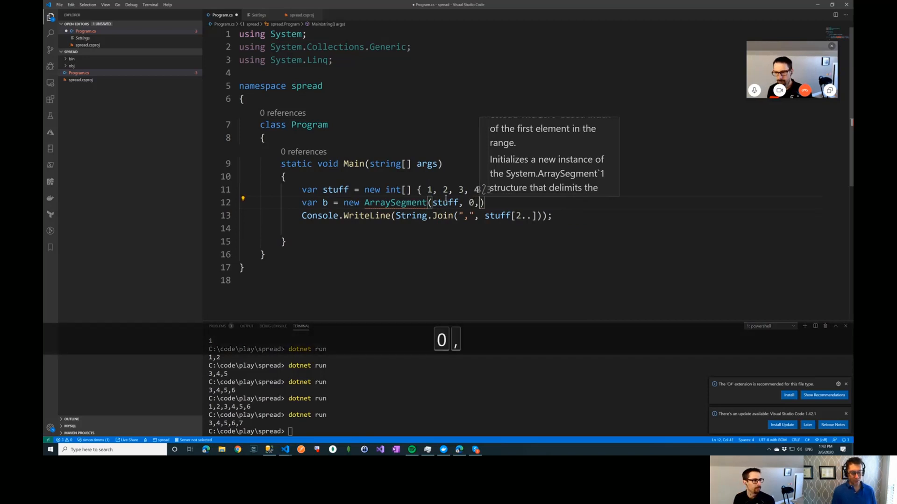
type("4);")
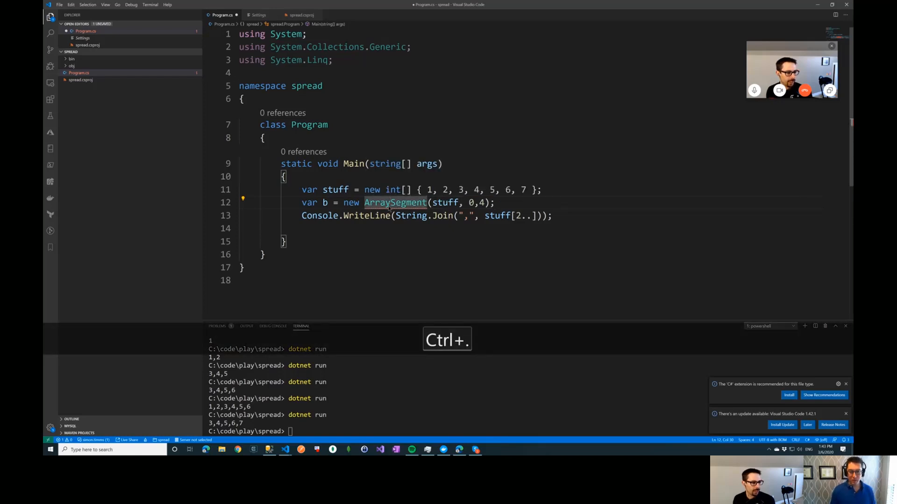
Fix the declaration to ArraySegment<int>, print b instead of stuff[2..], and run to get 1,2,3,4.
key("Ctrl+.")
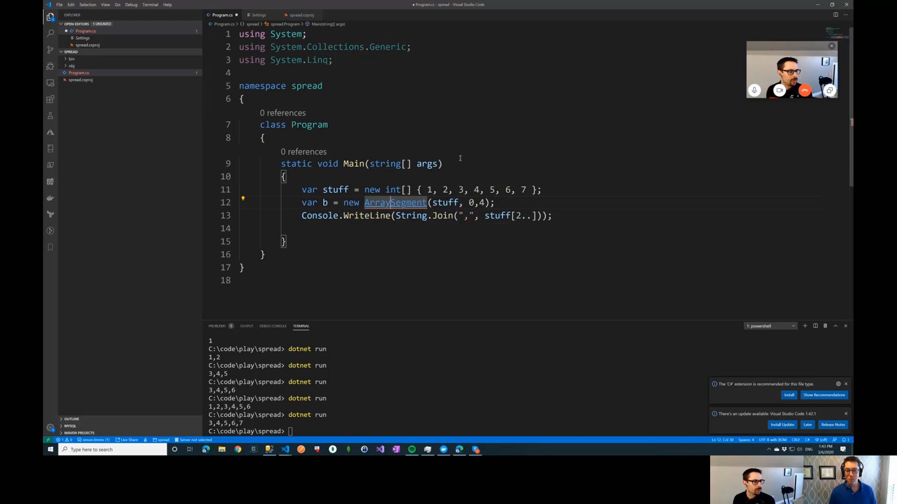
mouse_move(394, 203)
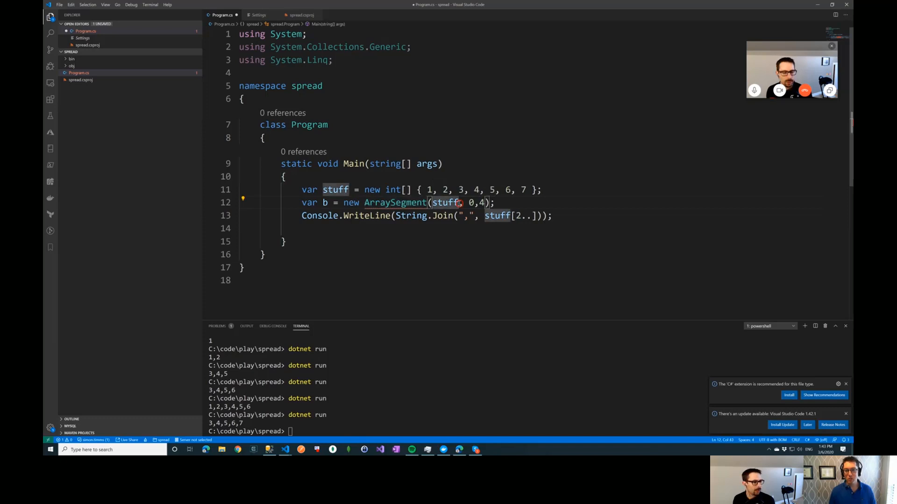
key("Delete")
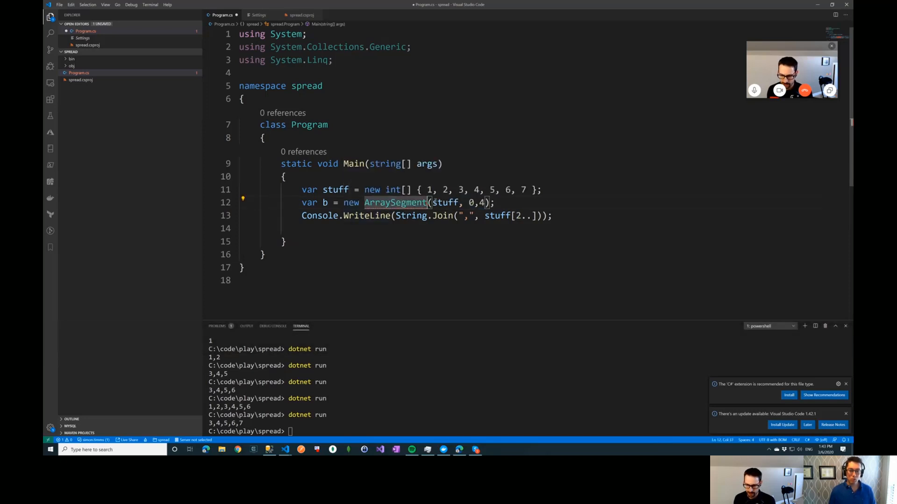
type("<int>")
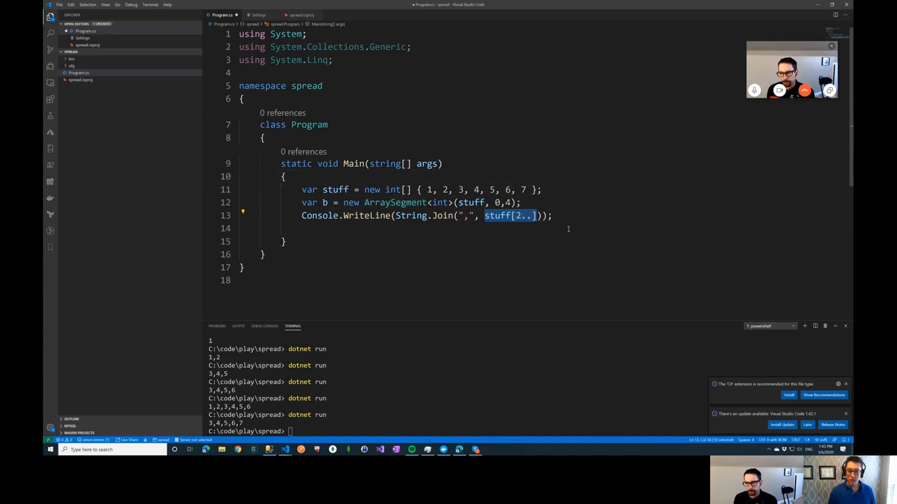
type("b")
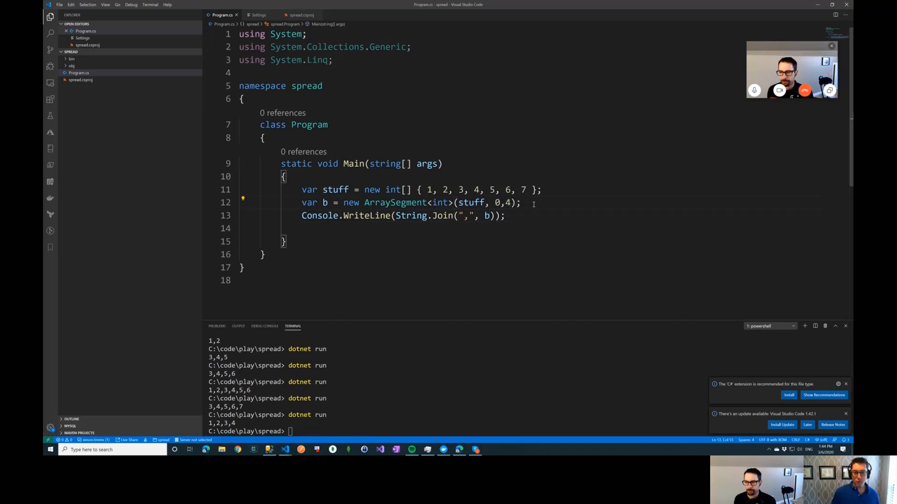
Assign stuff[1]=450 after creating b, save and rerun to print 1,450,3,4, then add a blank line below the array.
type("stuff")
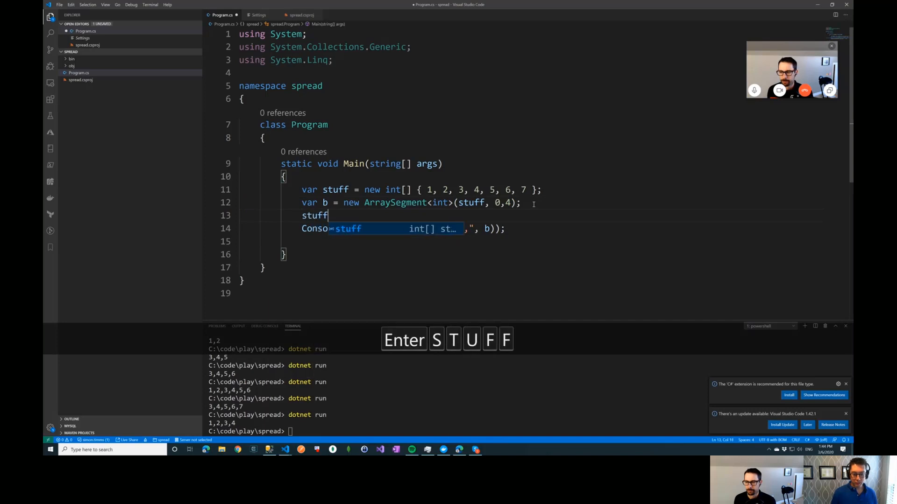
type("[1]")
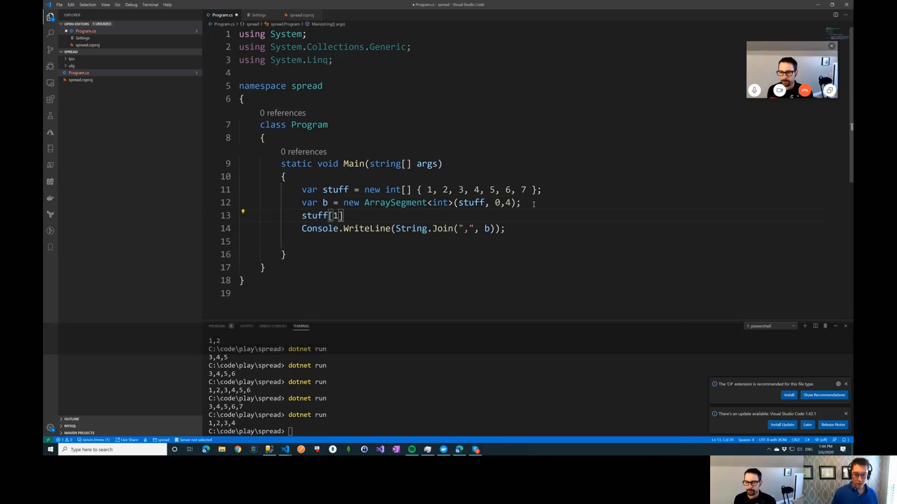
type("=")
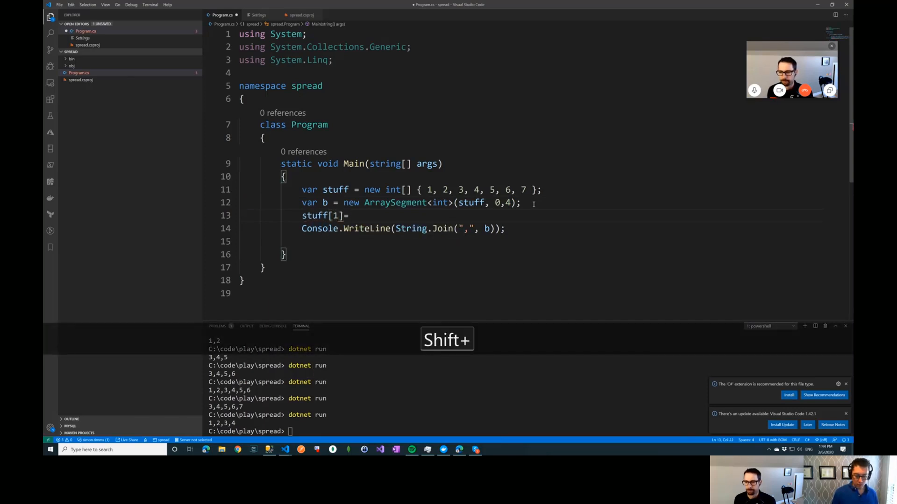
type("450;")
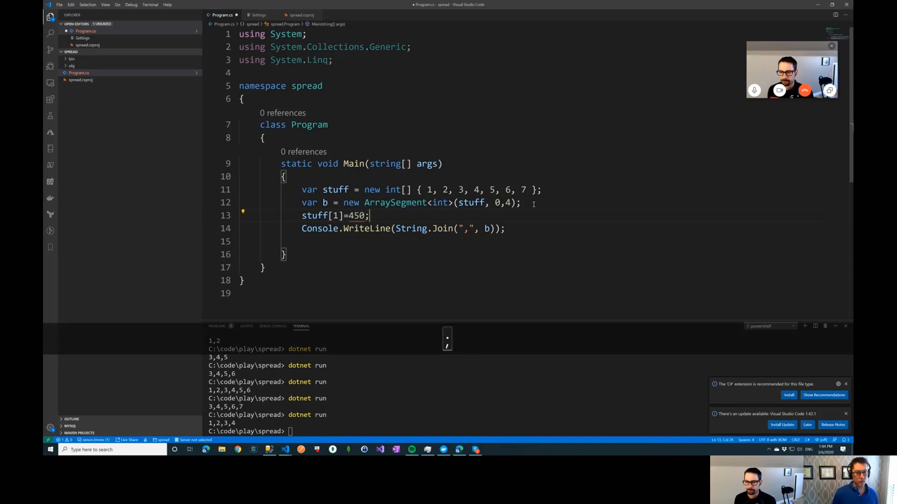
key("ctrl+s")
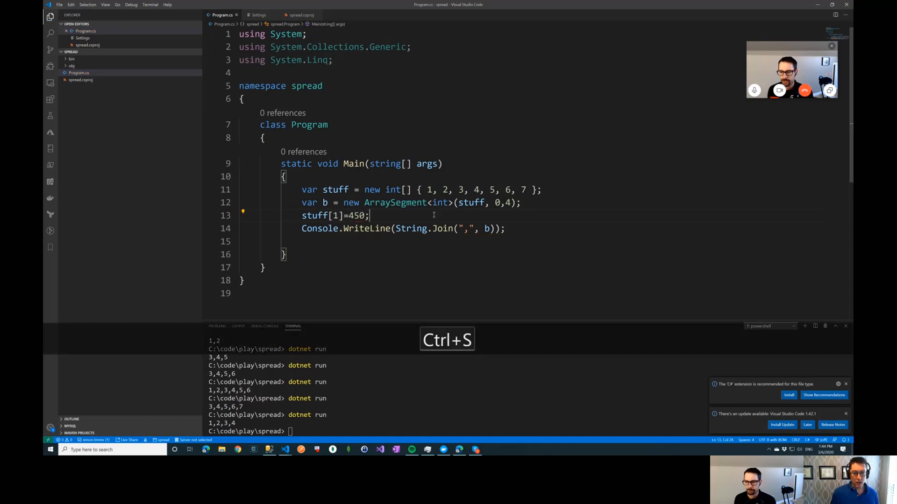
key("Enter")
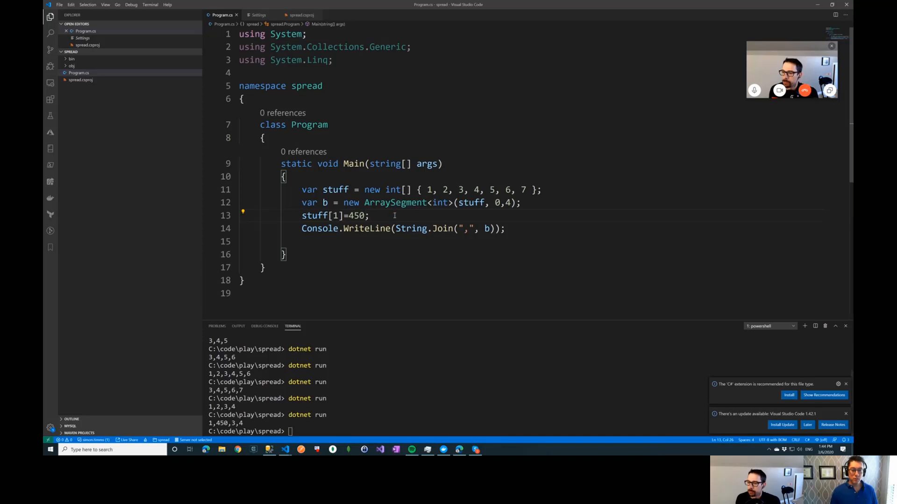
key("Enter")
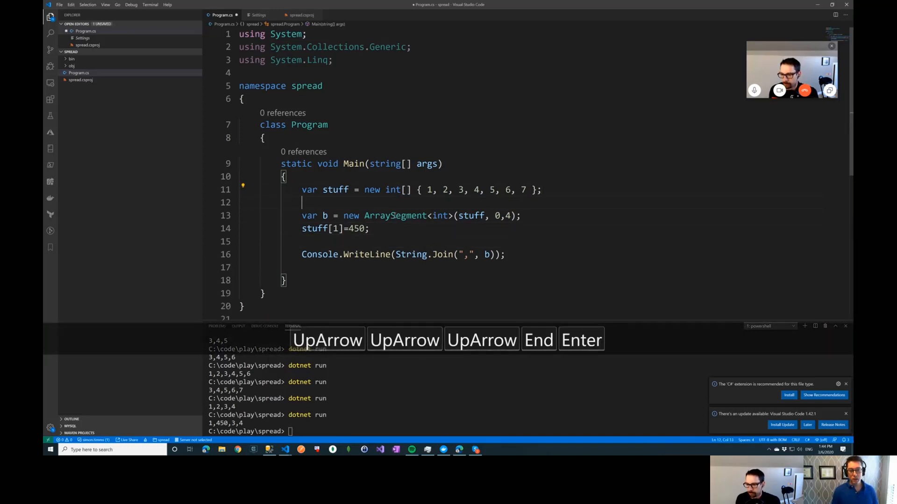
Declare var a = stuff[0..4]; and add a second WriteLine printing a, giving 1,2,3,4 and 1,450,3,4.
type("var a =")
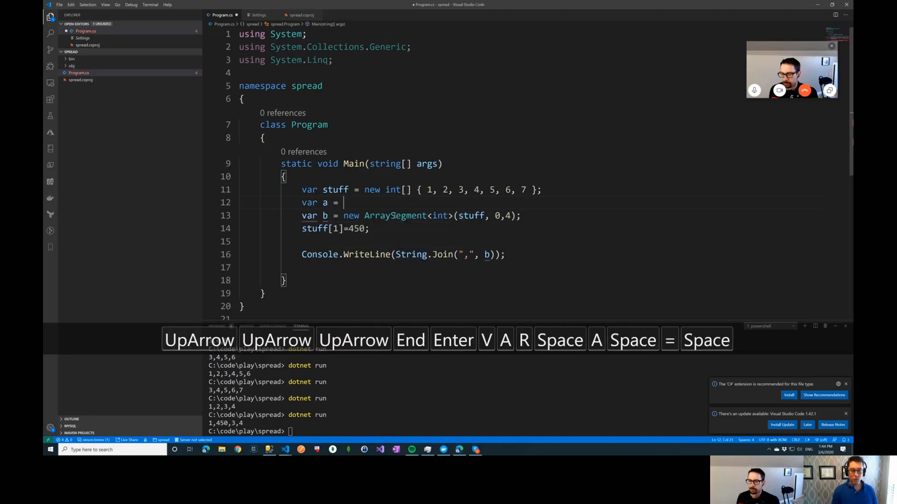
type("stuff[")
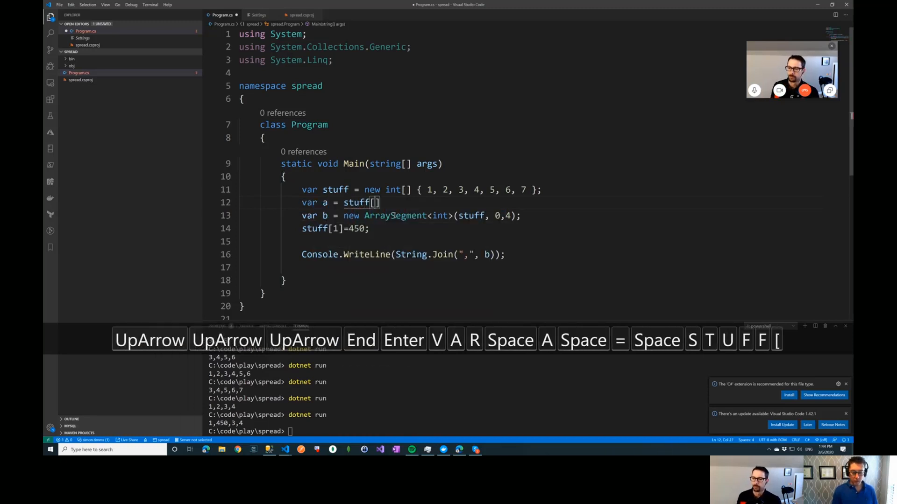
type("0")
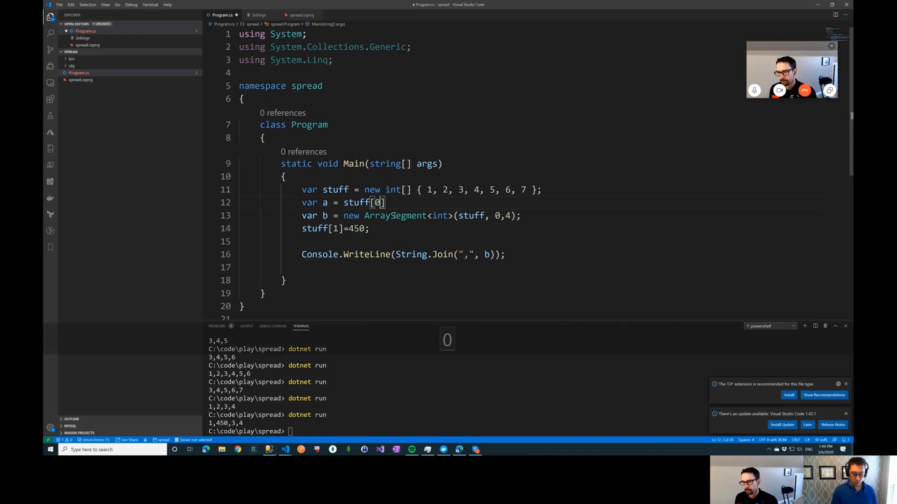
type("CompareTo.4")
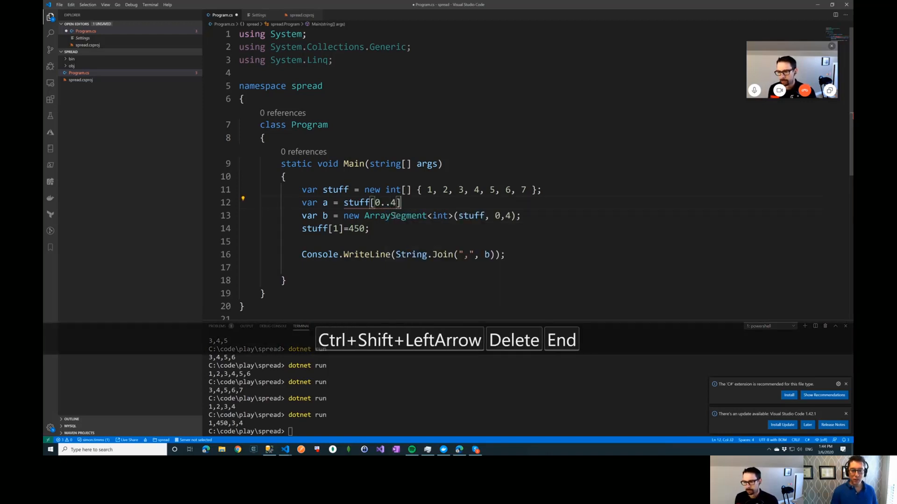
type(";")
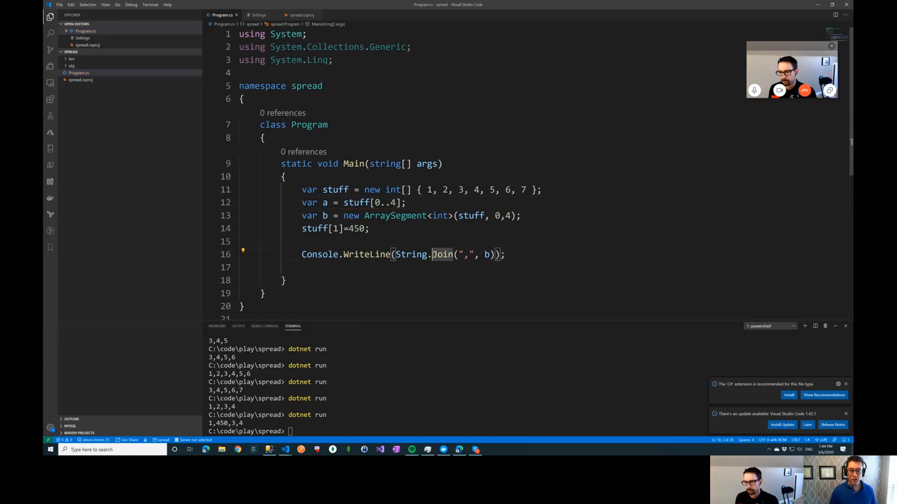
key("ctrl+v")
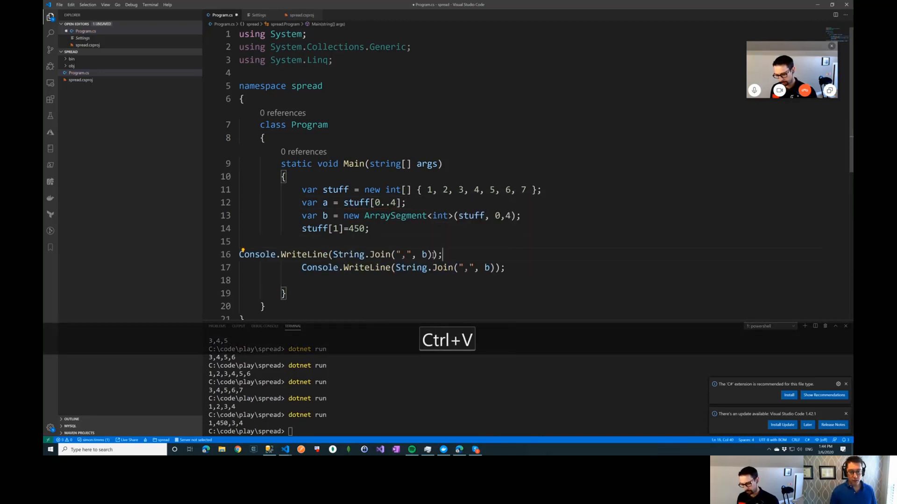
type("a")
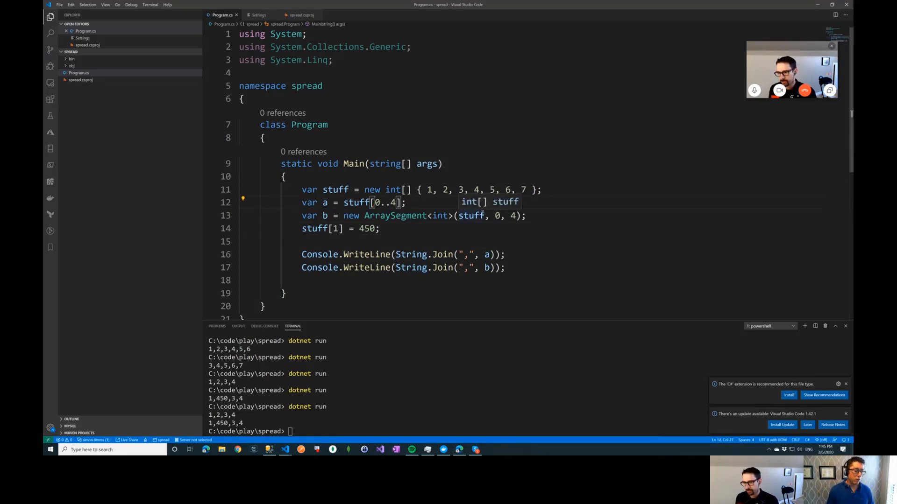
Remove both bounds so a is assigned stuff[..], a full-array copy, and save.
key("Delete")
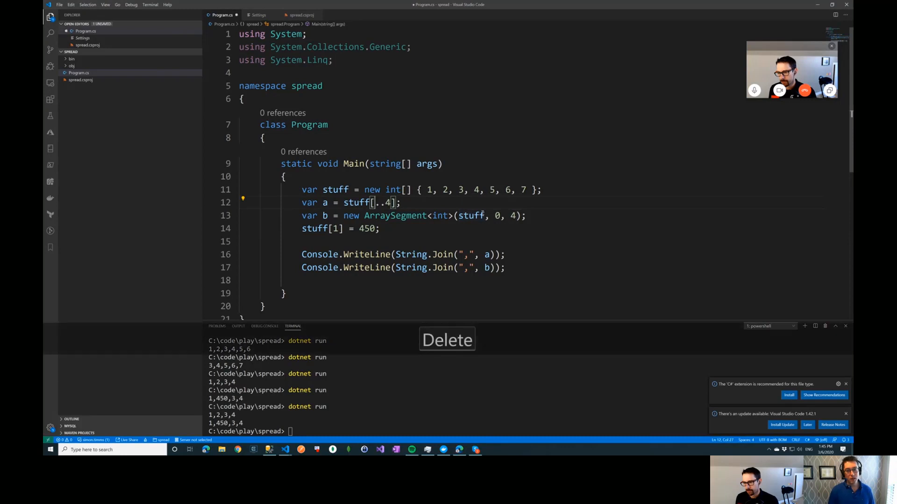
key("Delete")
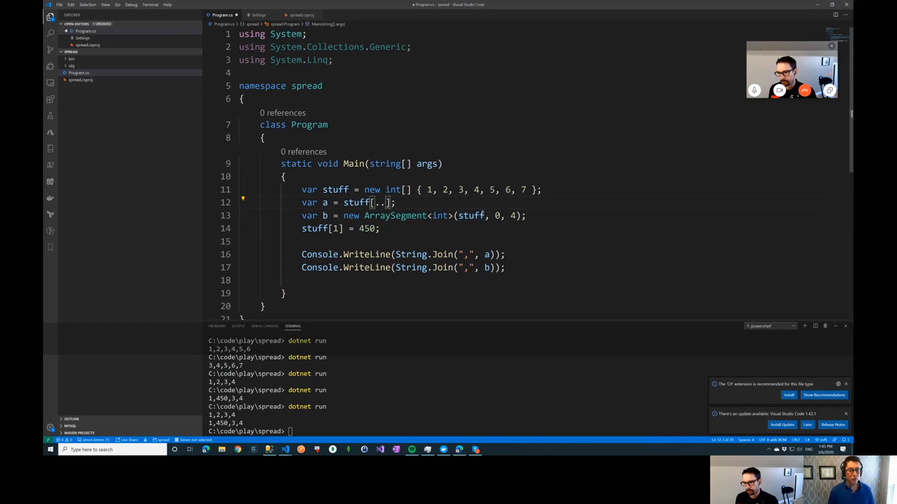
key("ctrl+s")
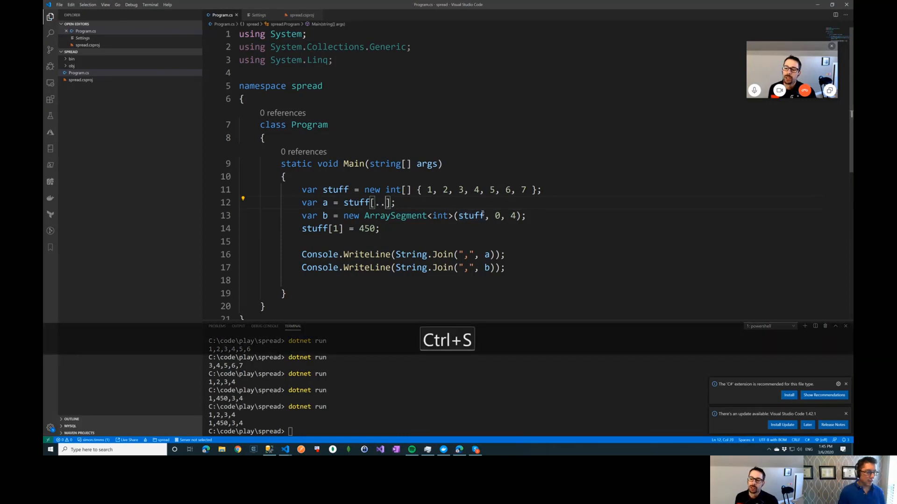